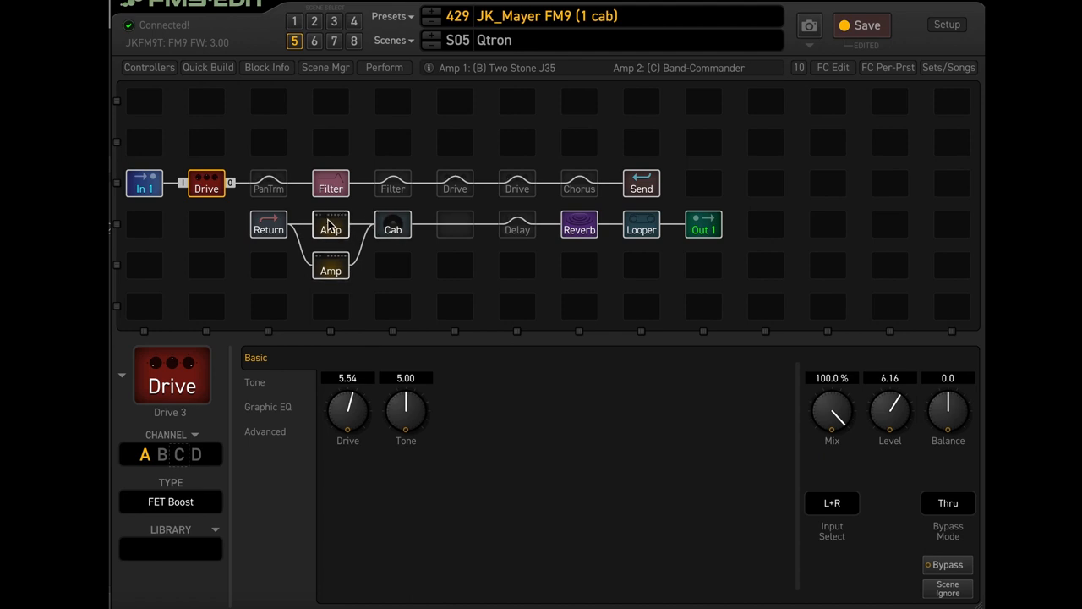
Show the Two Stone J35 amp's parameters from the upper Amp block
{"action": "left_click", "coordinate": [330, 224]}
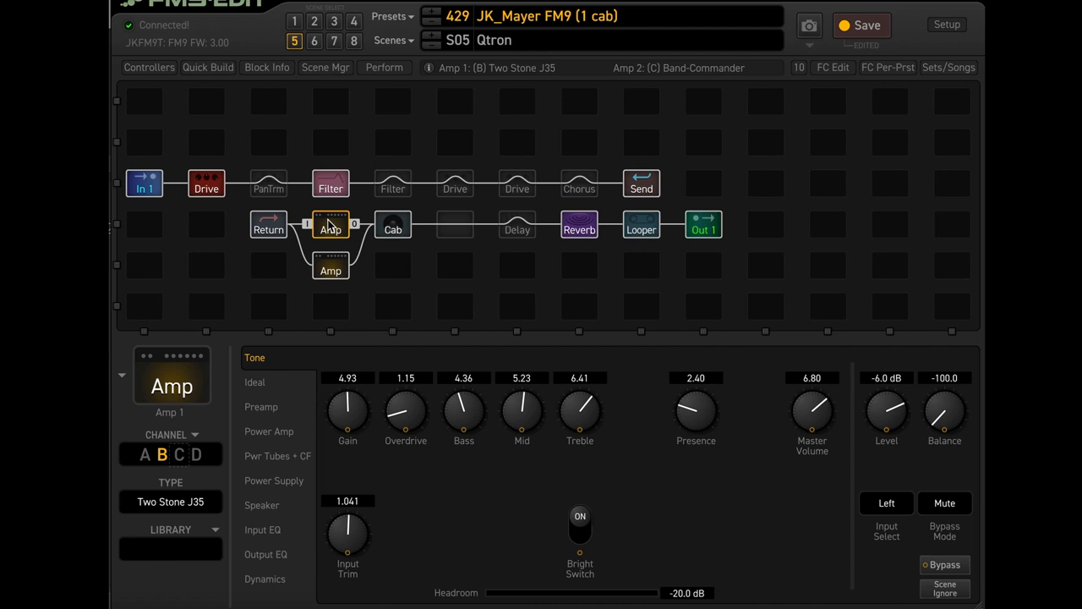
{"action": "mouse_move", "coordinate": [192, 483]}
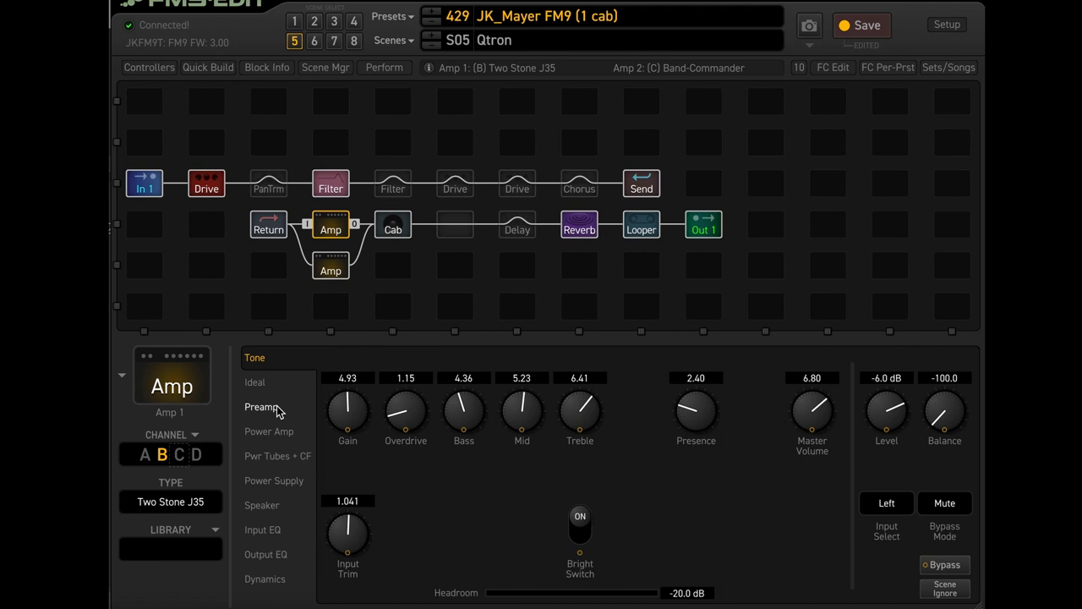
{"action": "mouse_move", "coordinate": [408, 285]}
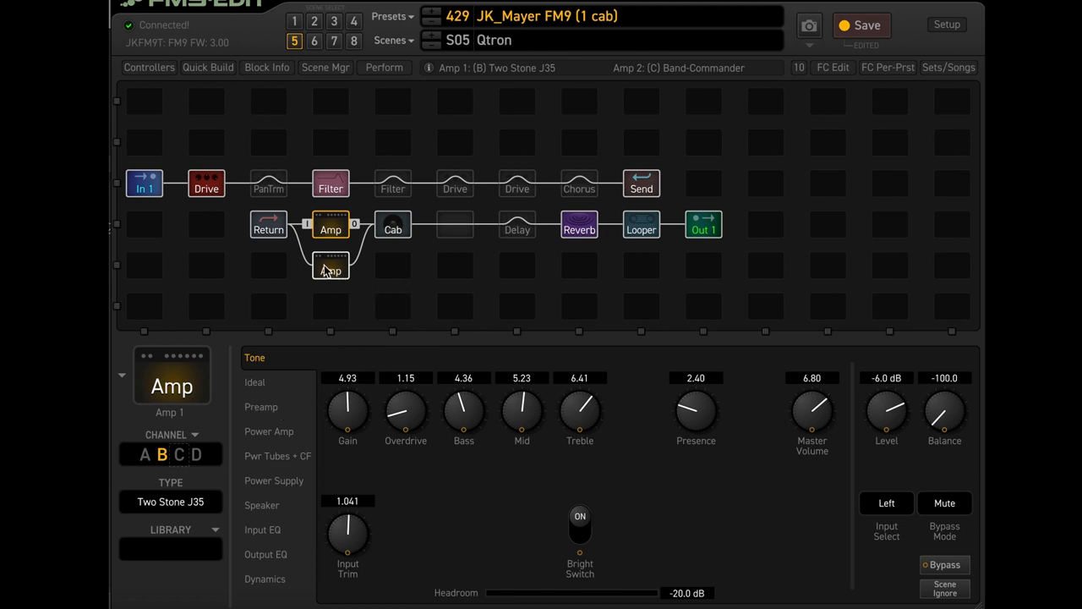
Alternate between the Band-Commander and Two Stone J35 amps, then show the Cab block settings
{"action": "left_click", "coordinate": [330, 265]}
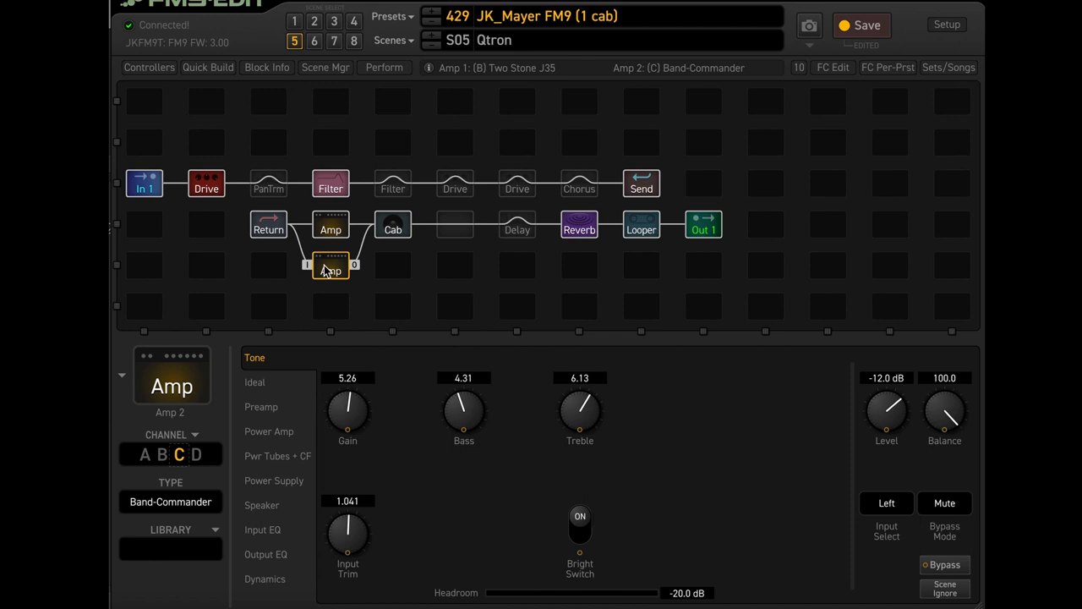
{"action": "mouse_move", "coordinate": [330, 226]}
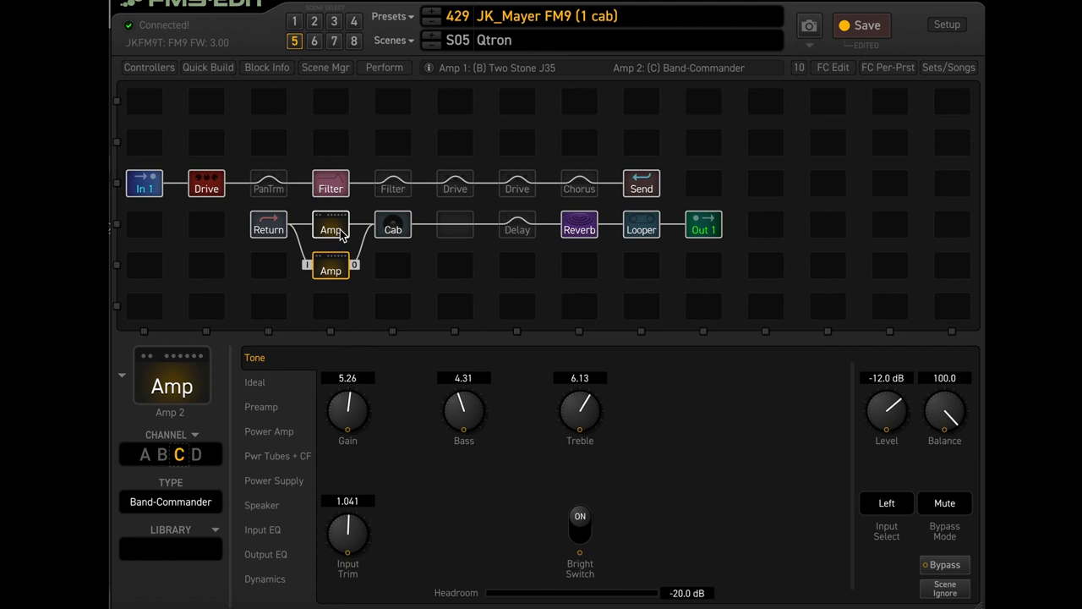
{"action": "left_click", "coordinate": [329, 229]}
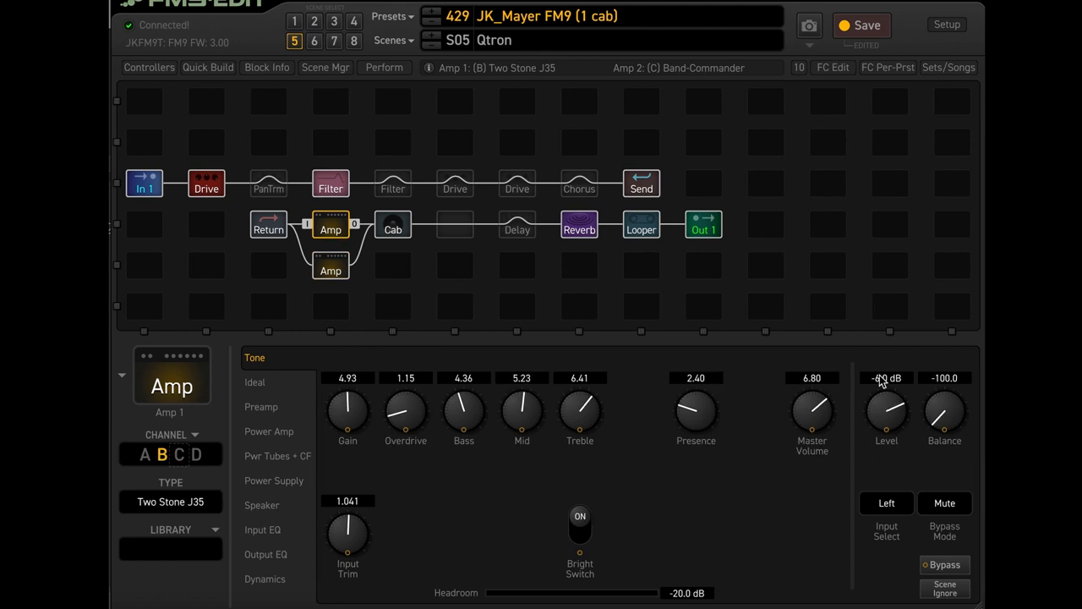
{"action": "left_click", "coordinate": [329, 268]}
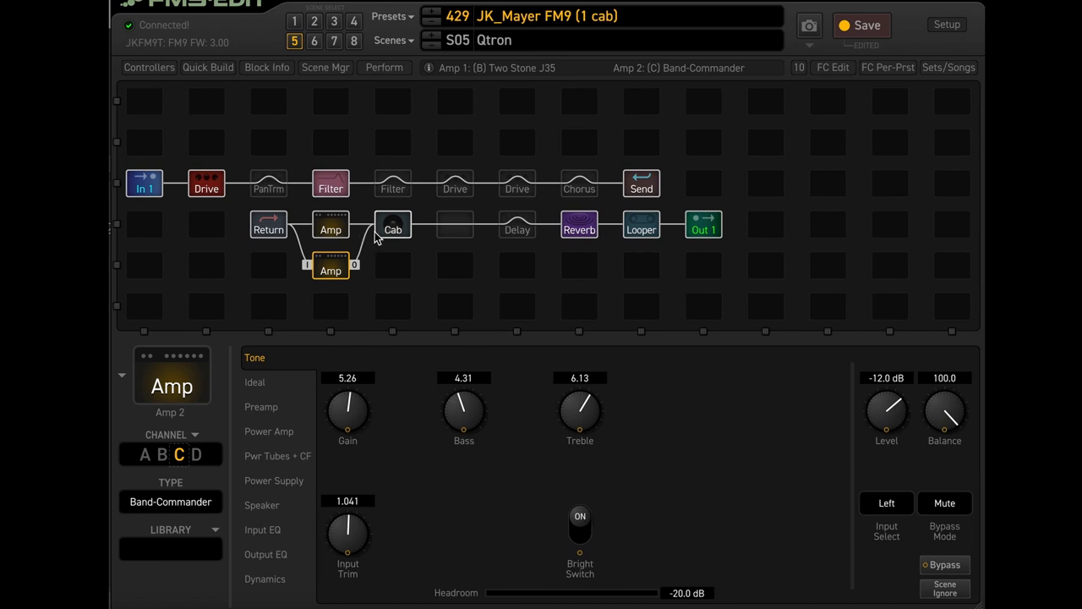
{"action": "left_click", "coordinate": [330, 224]}
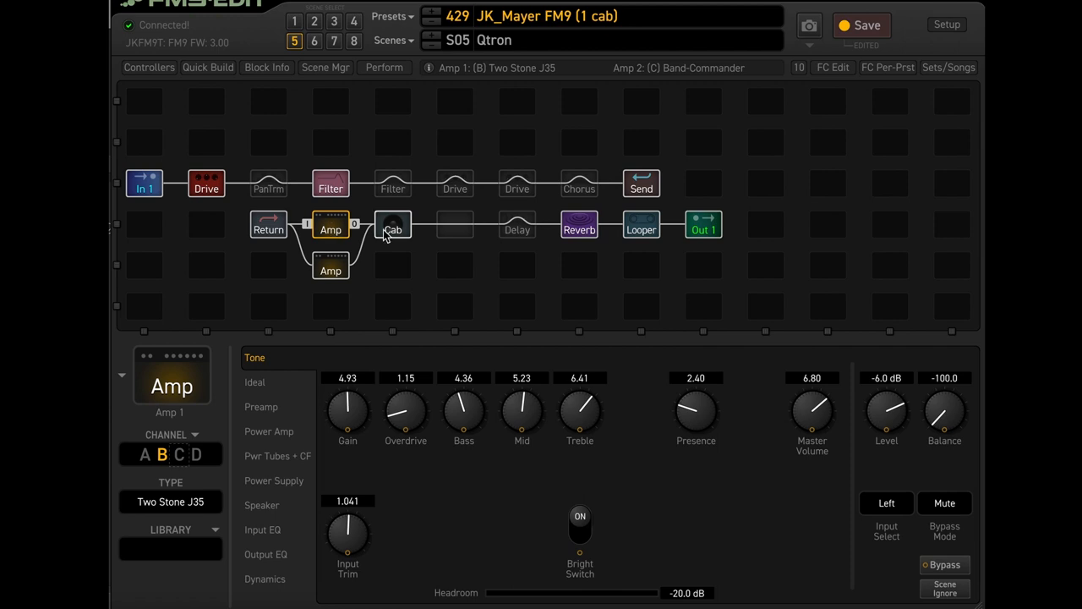
{"action": "left_click", "coordinate": [392, 224]}
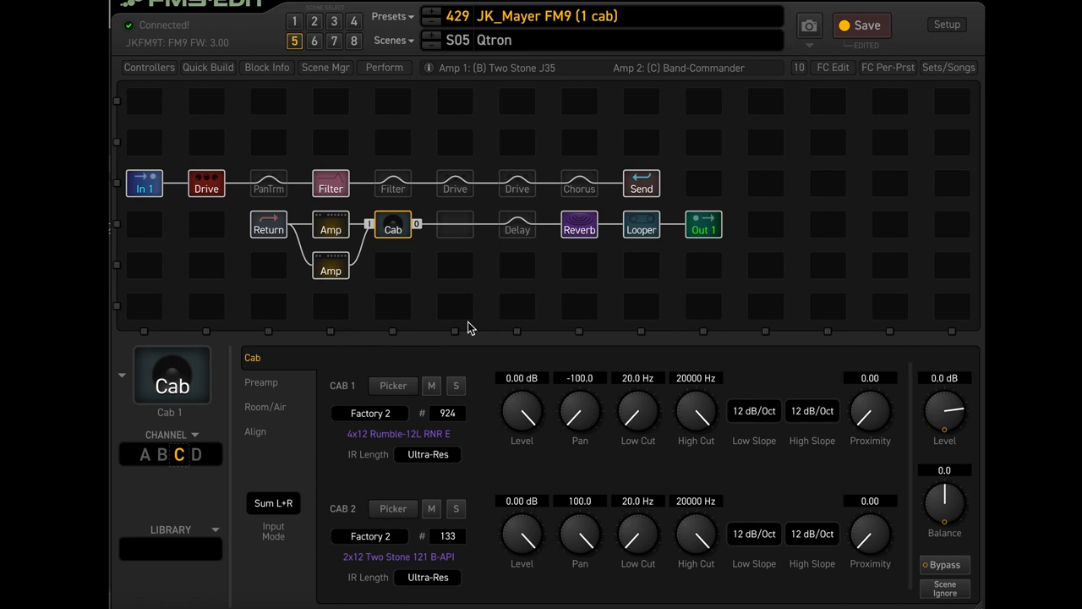
{"action": "mouse_move", "coordinate": [372, 582]}
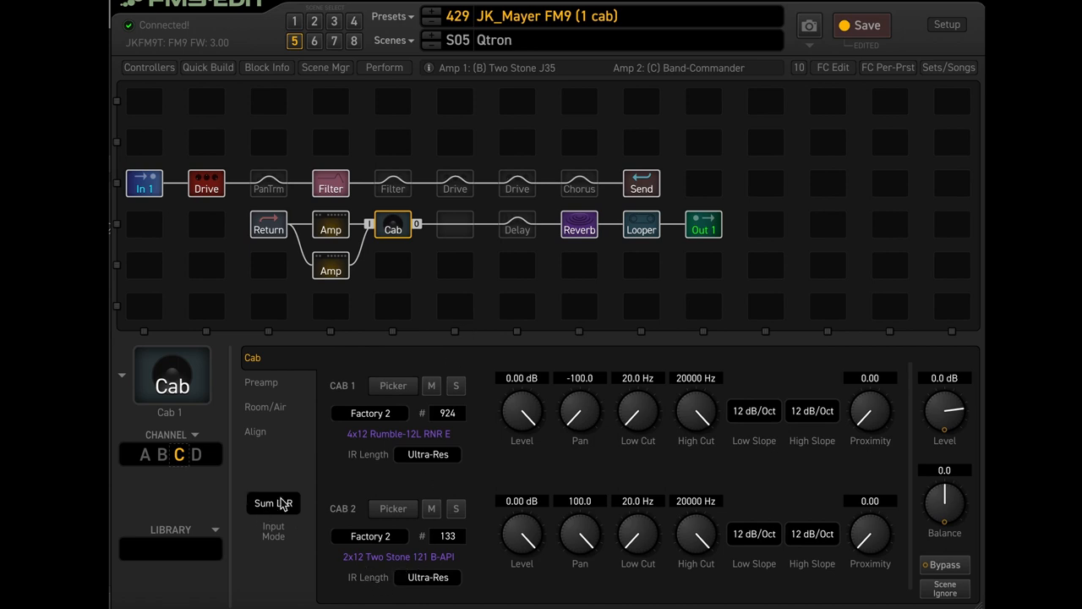
Review the Cab 1/Cab 2 IRs and Sum L+R mode, then show the South Church reverb
{"action": "left_click", "coordinate": [272, 503]}
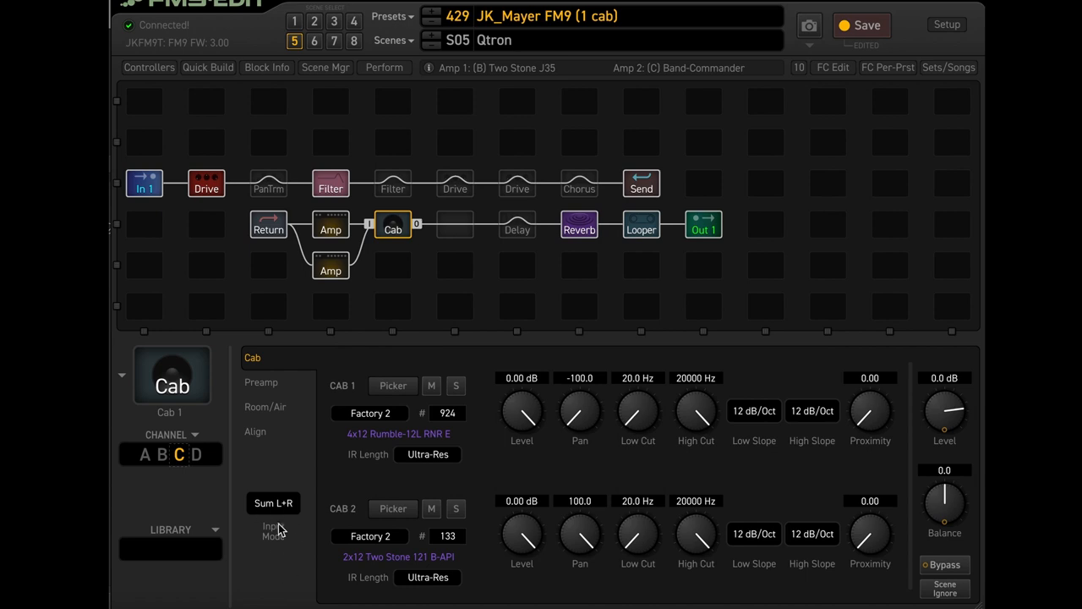
{"action": "mouse_move", "coordinate": [264, 516]}
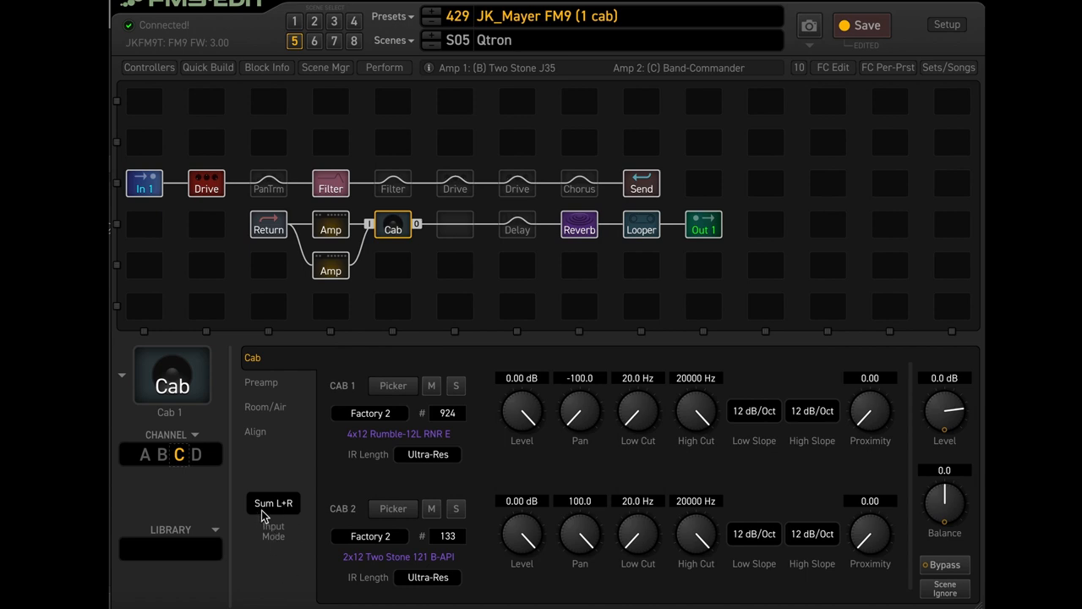
{"action": "mouse_move", "coordinate": [597, 387]}
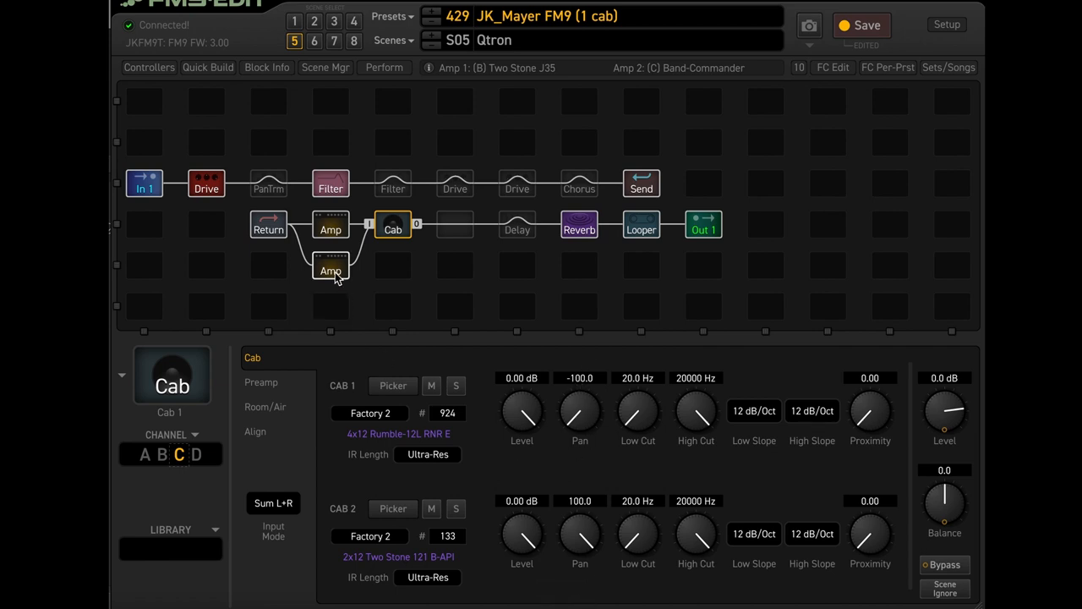
{"action": "left_click", "coordinate": [579, 224]}
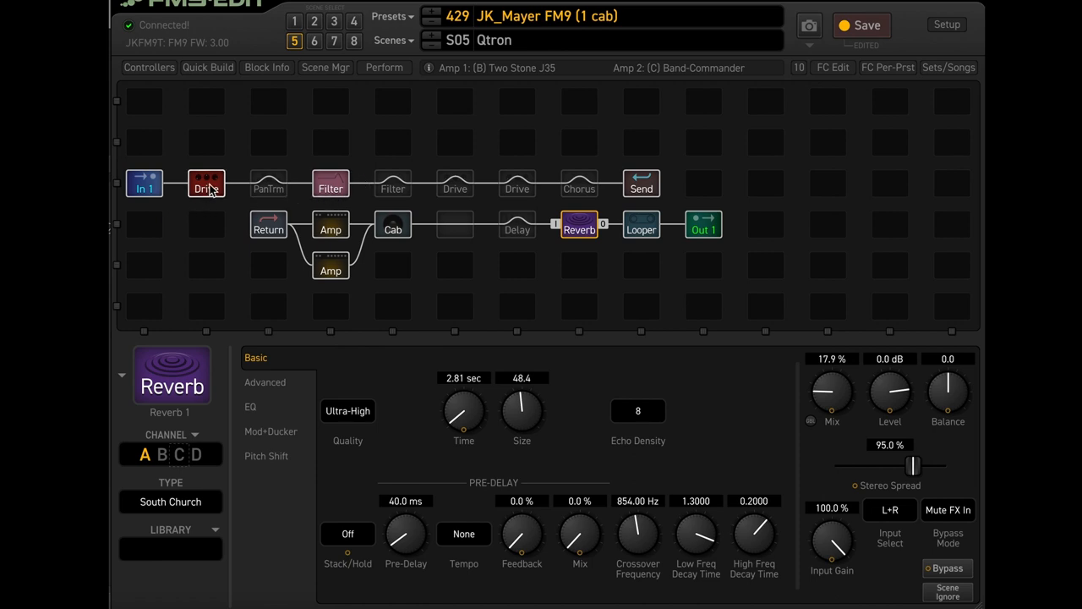
Bypass the Drive block, view Filter 2 and Filter 1, and close Filter 1's frequency modifier
{"action": "left_click", "coordinate": [205, 183]}
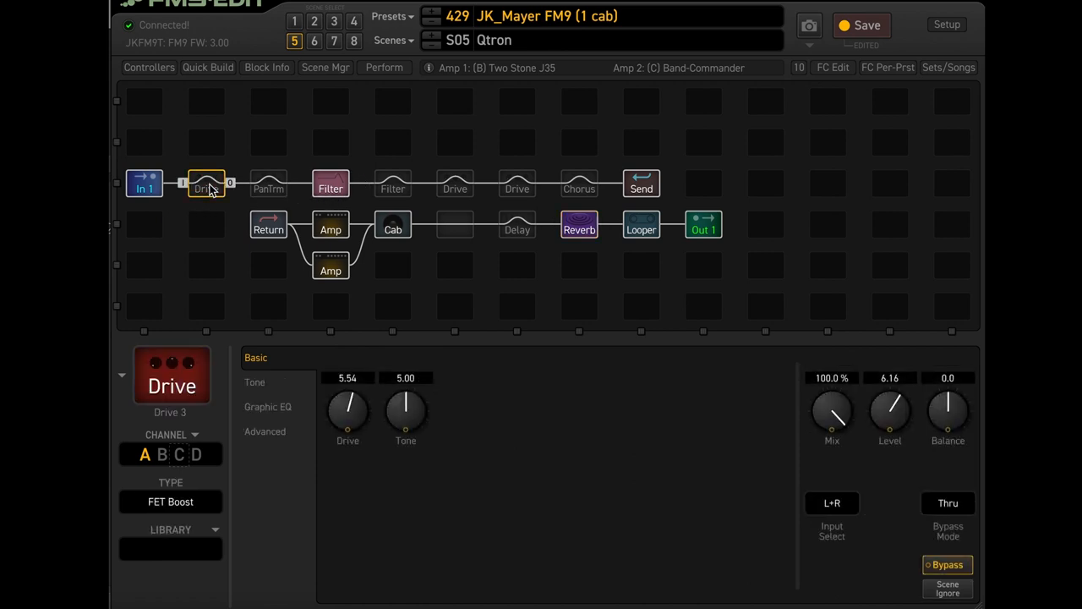
{"action": "left_click", "coordinate": [329, 183]}
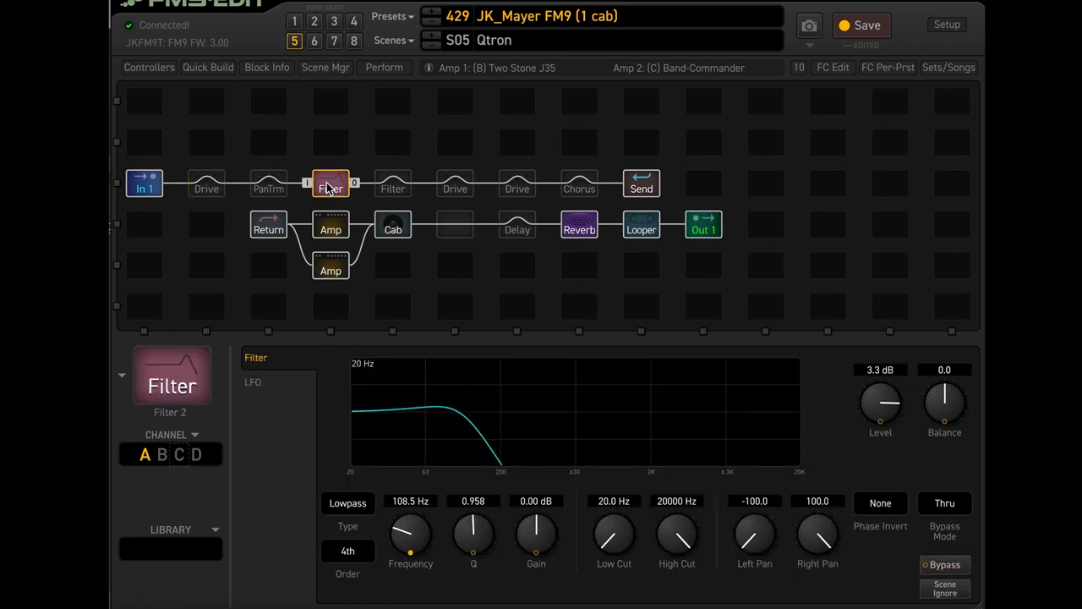
{"action": "left_click", "coordinate": [393, 183]}
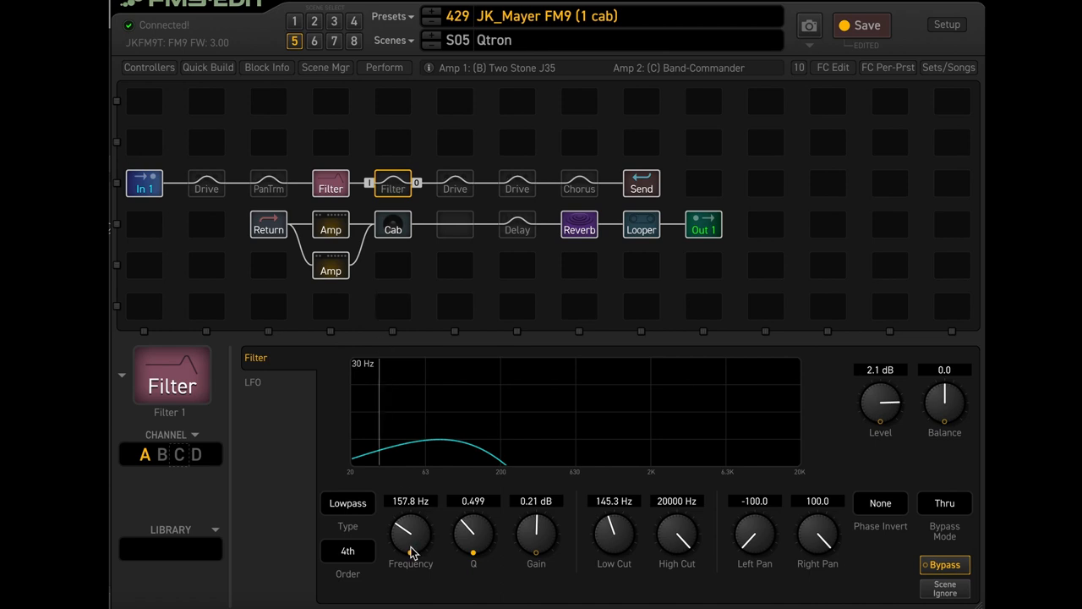
{"action": "mouse_move", "coordinate": [404, 533]}
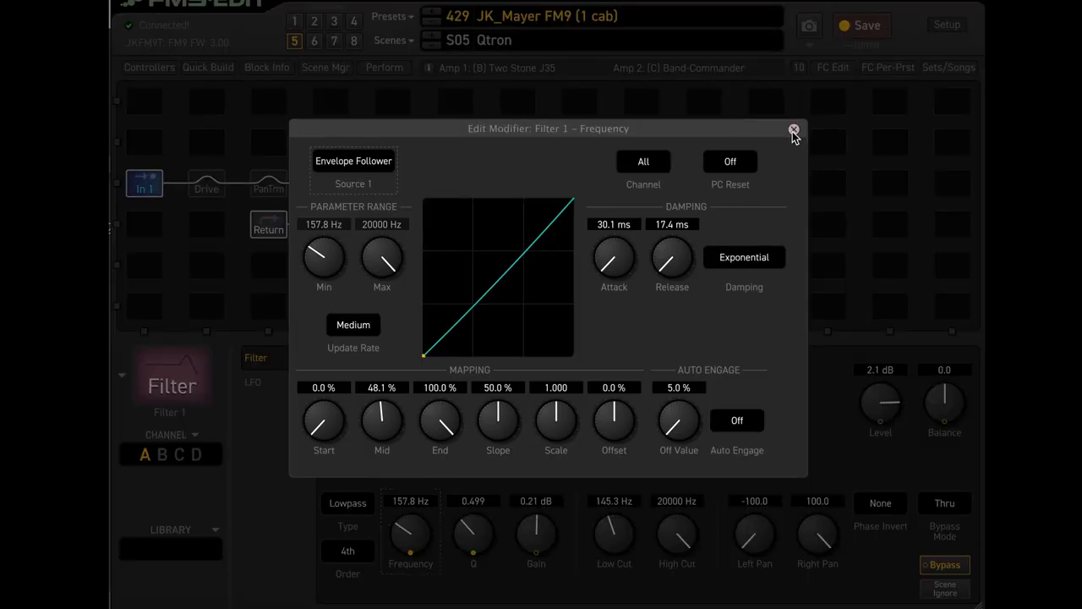
{"action": "left_click", "coordinate": [793, 129]}
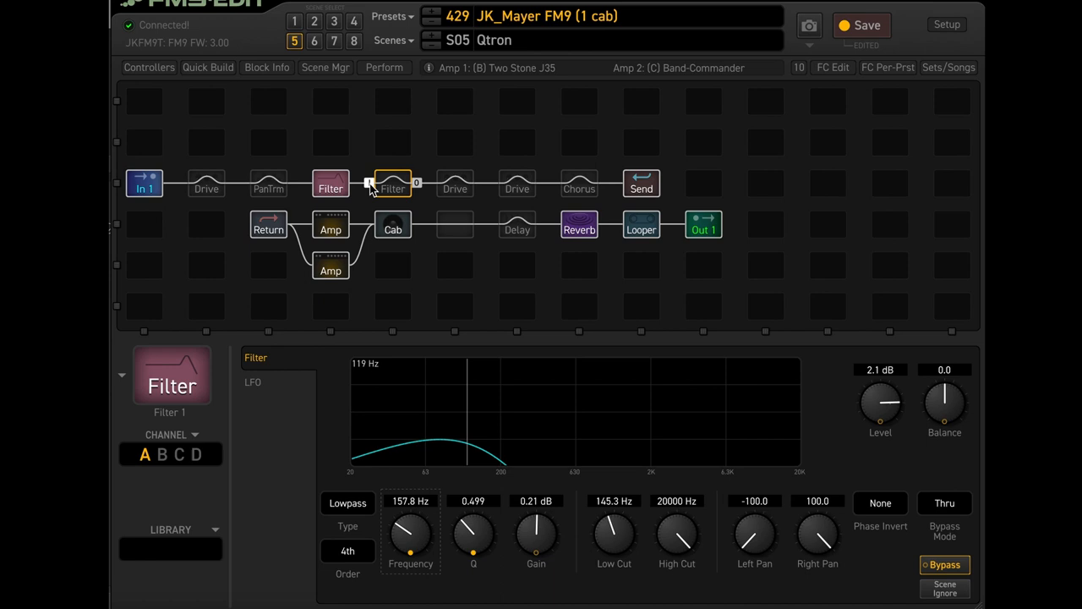
Review Filter 2's envelope-follower frequency modifier (108.5–3309.7 Hz), then close it
{"action": "left_click", "coordinate": [330, 184]}
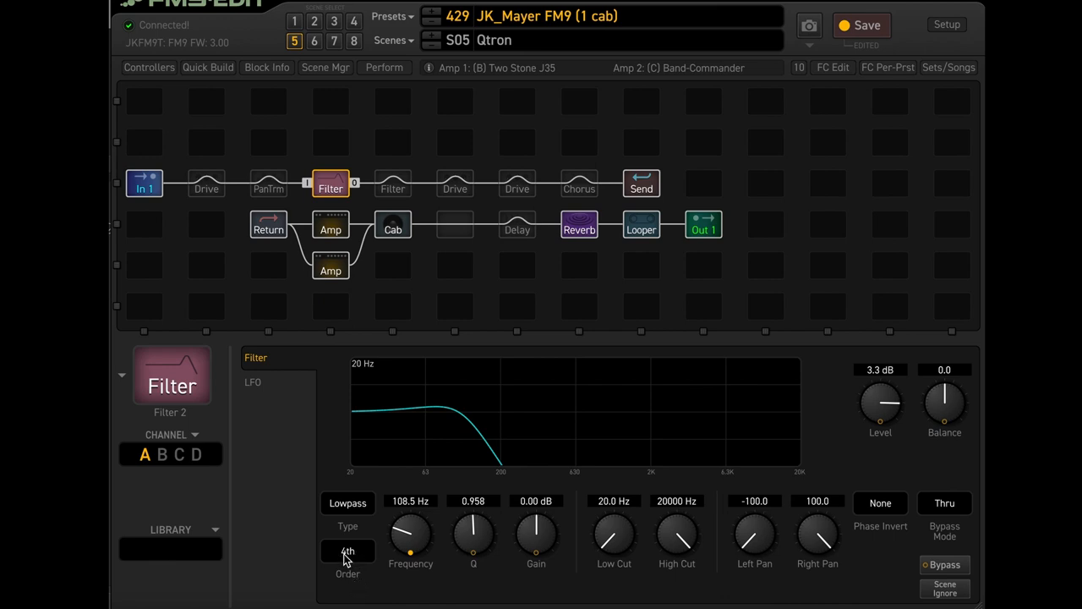
{"action": "mouse_move", "coordinate": [350, 562]}
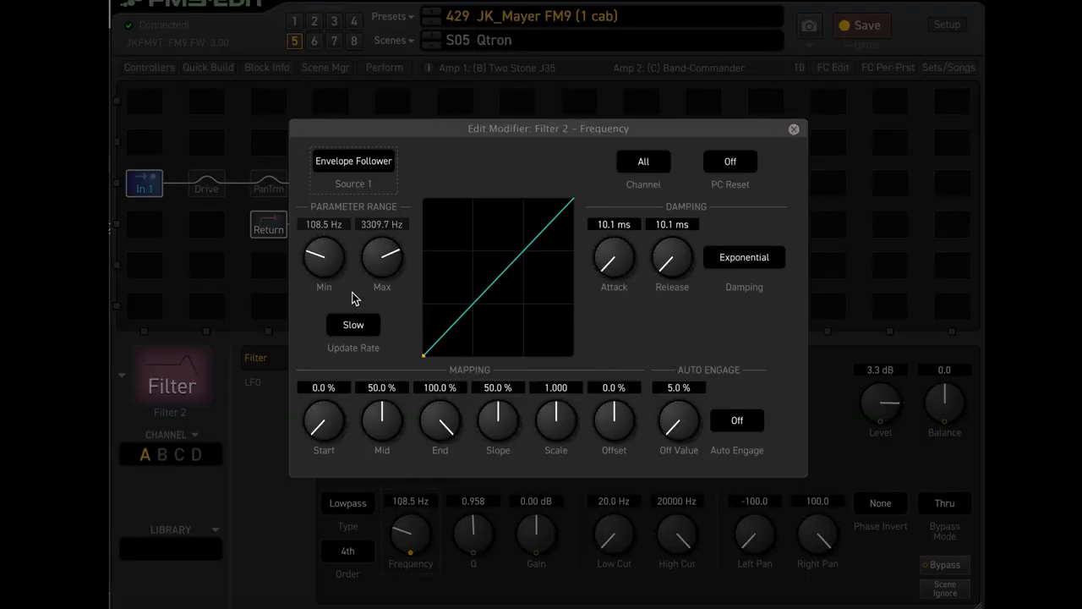
{"action": "mouse_move", "coordinate": [381, 246]}
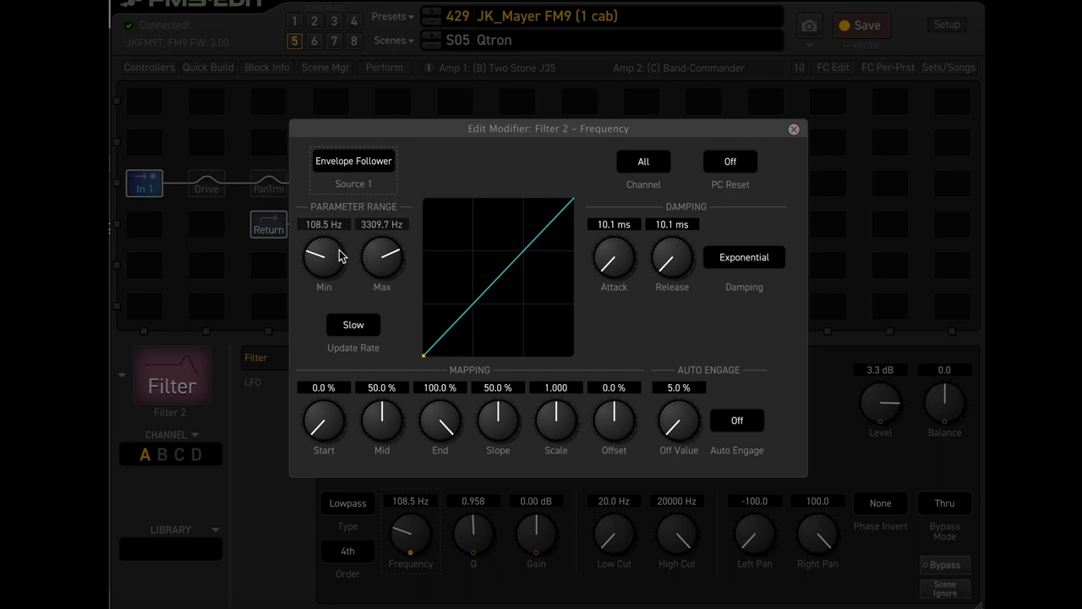
{"action": "mouse_move", "coordinate": [396, 223]}
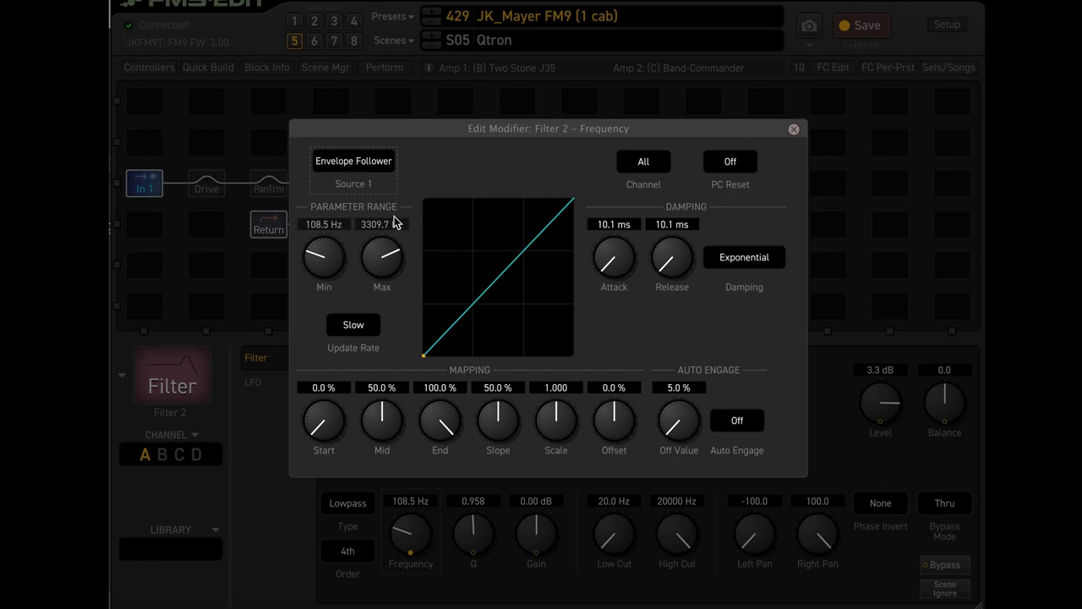
{"action": "mouse_move", "coordinate": [425, 412]}
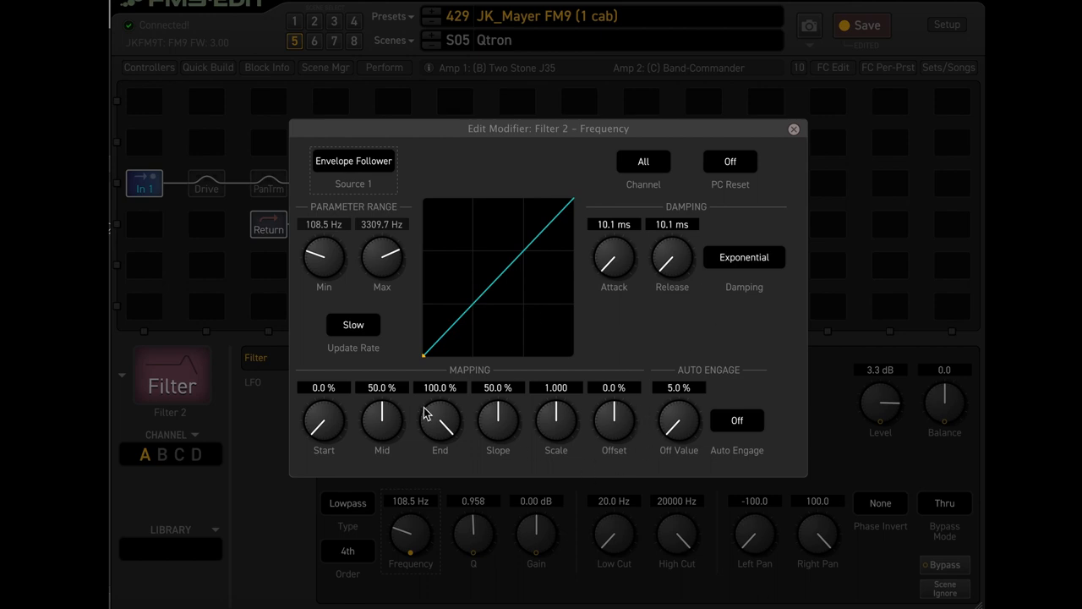
{"action": "mouse_move", "coordinate": [793, 129]}
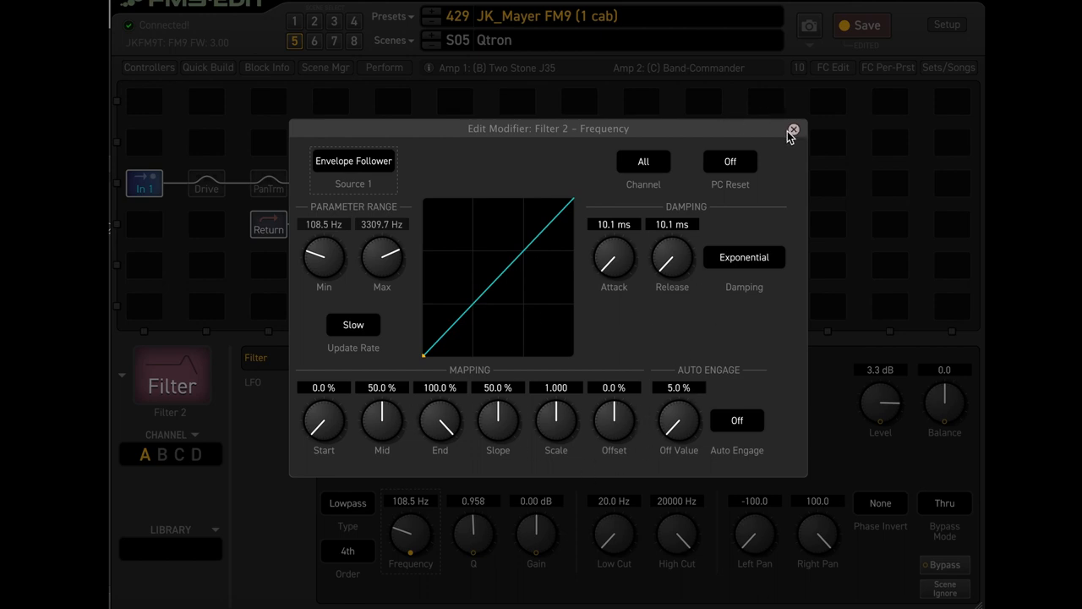
{"action": "left_click", "coordinate": [793, 130]}
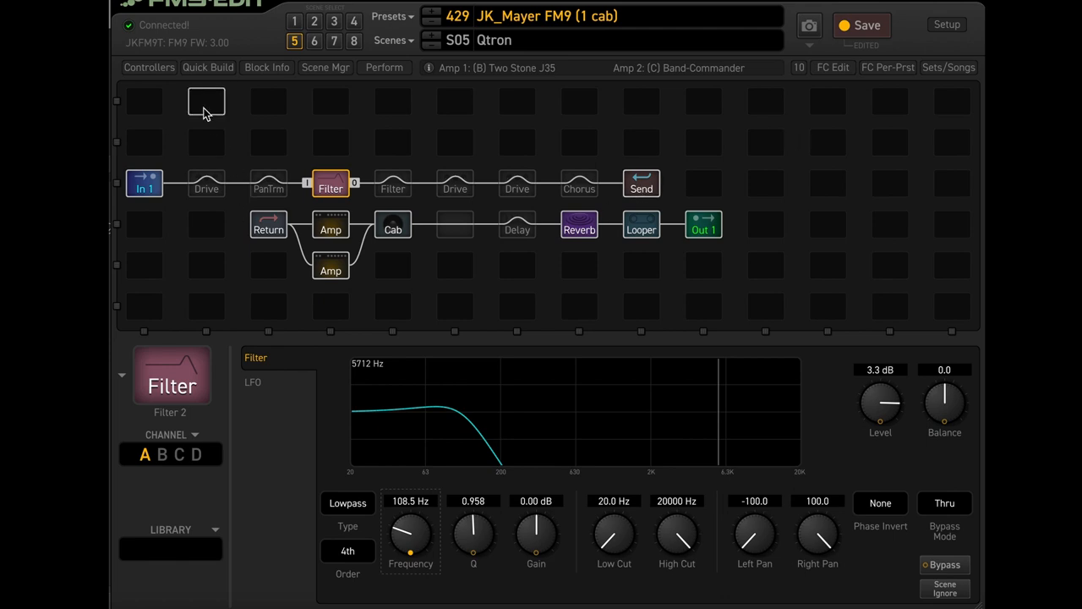
{"action": "mouse_move", "coordinate": [149, 68]}
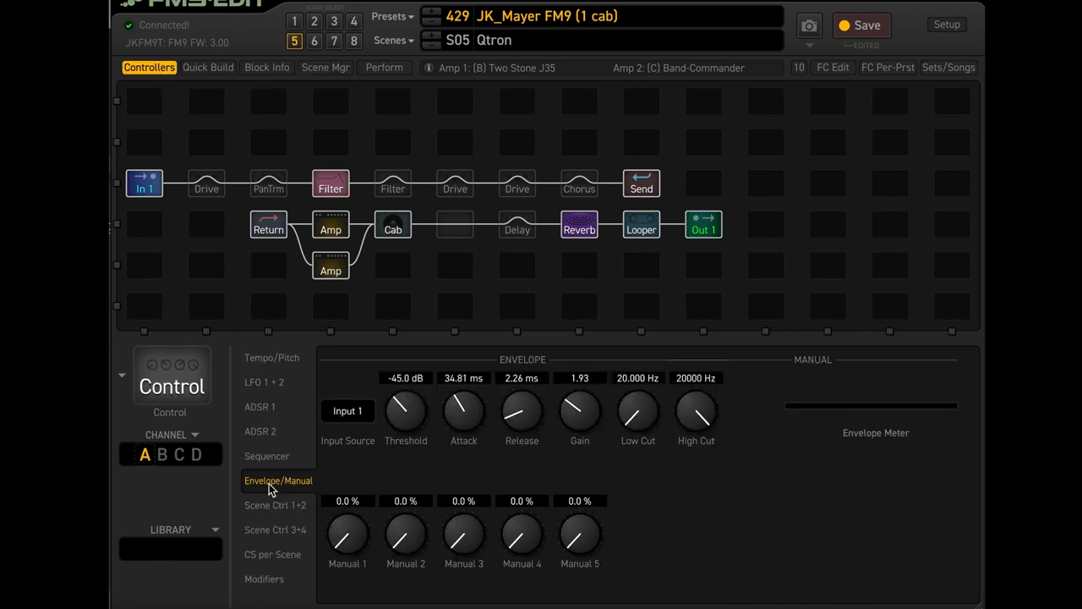
{"action": "mouse_move", "coordinate": [581, 336]}
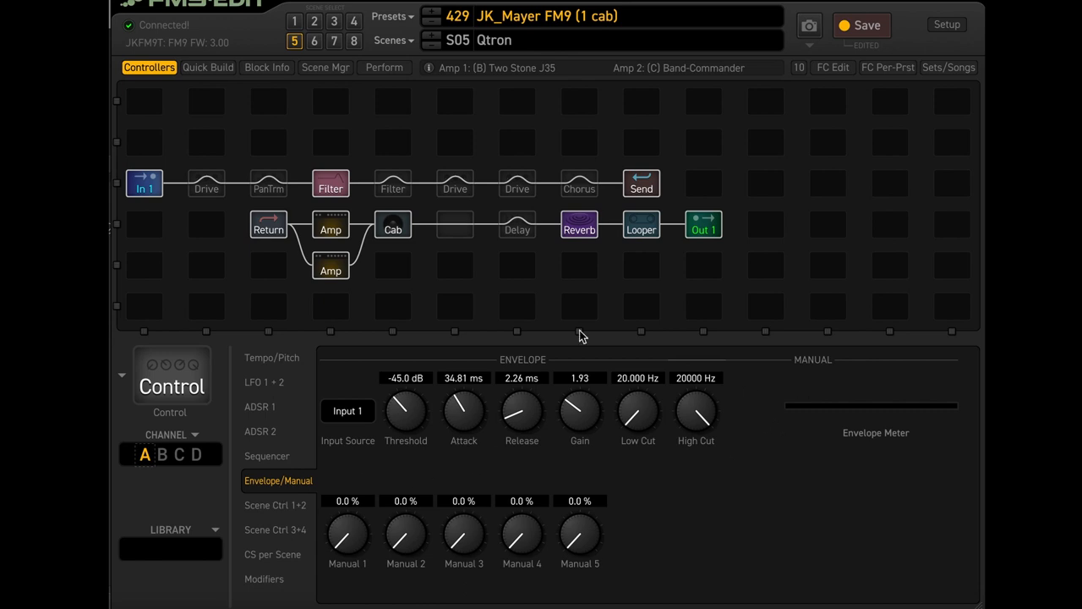
{"action": "mouse_move", "coordinate": [593, 443]}
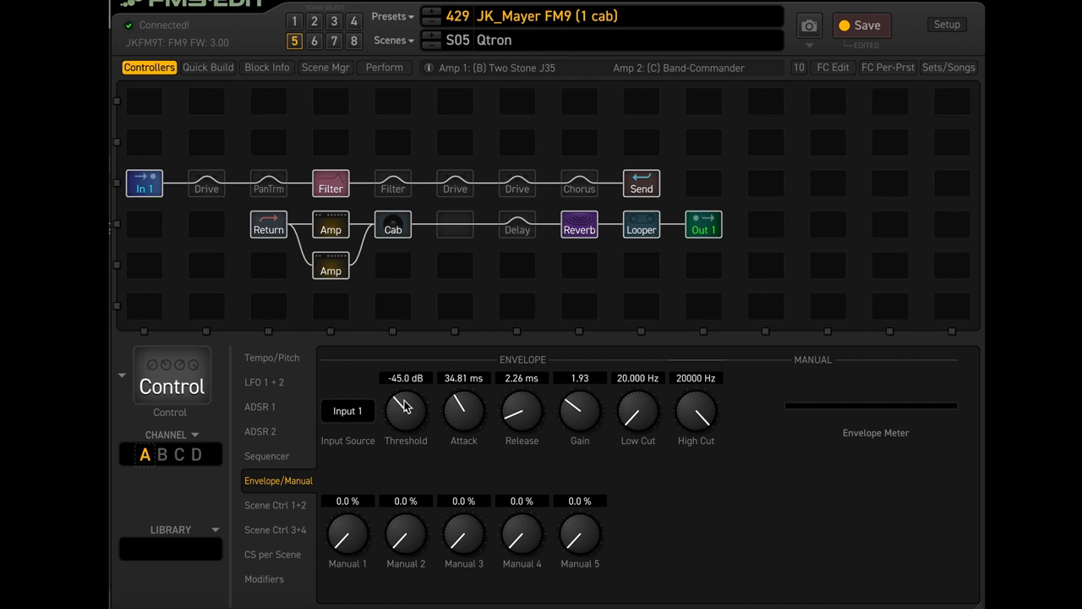
Show Filter 2 again, then view the envelope controller's -45.0 dB threshold and 34.81 ms attack
{"action": "left_click", "coordinate": [329, 184]}
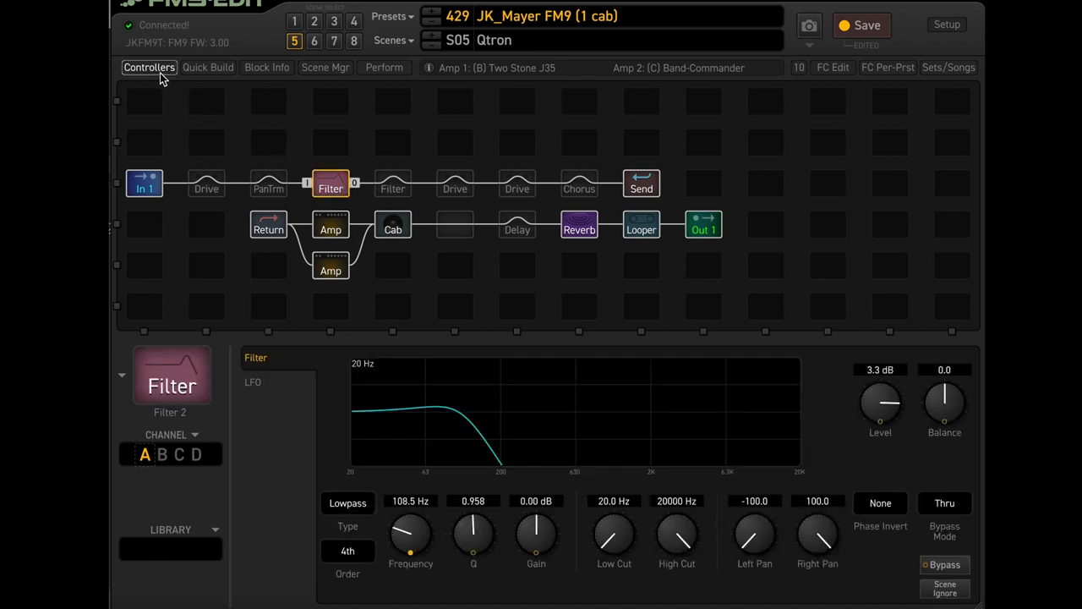
{"action": "left_click", "coordinate": [149, 68]}
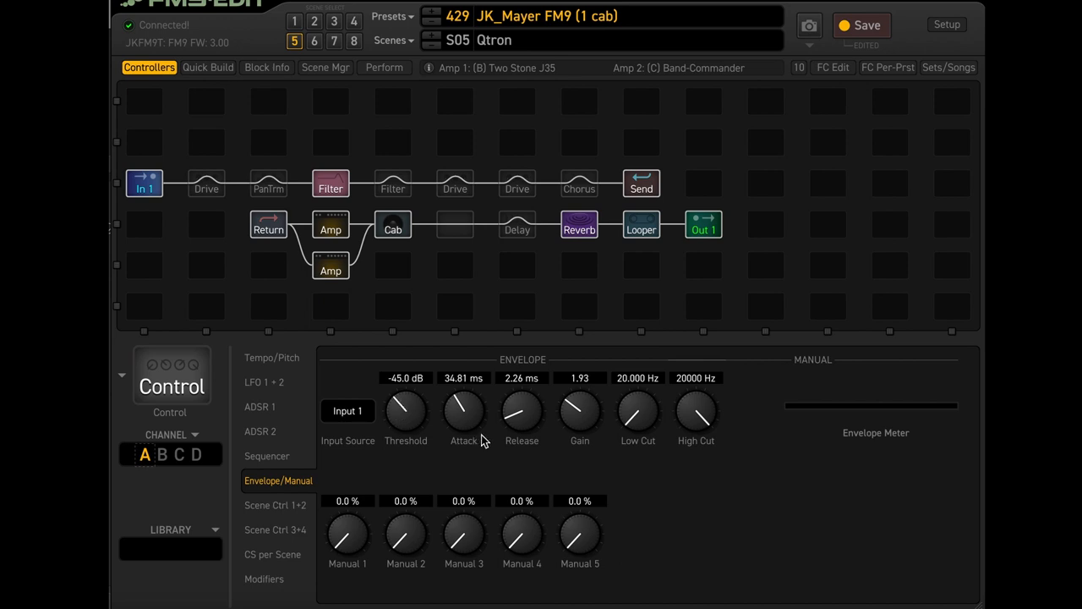
{"action": "mouse_move", "coordinate": [668, 506]}
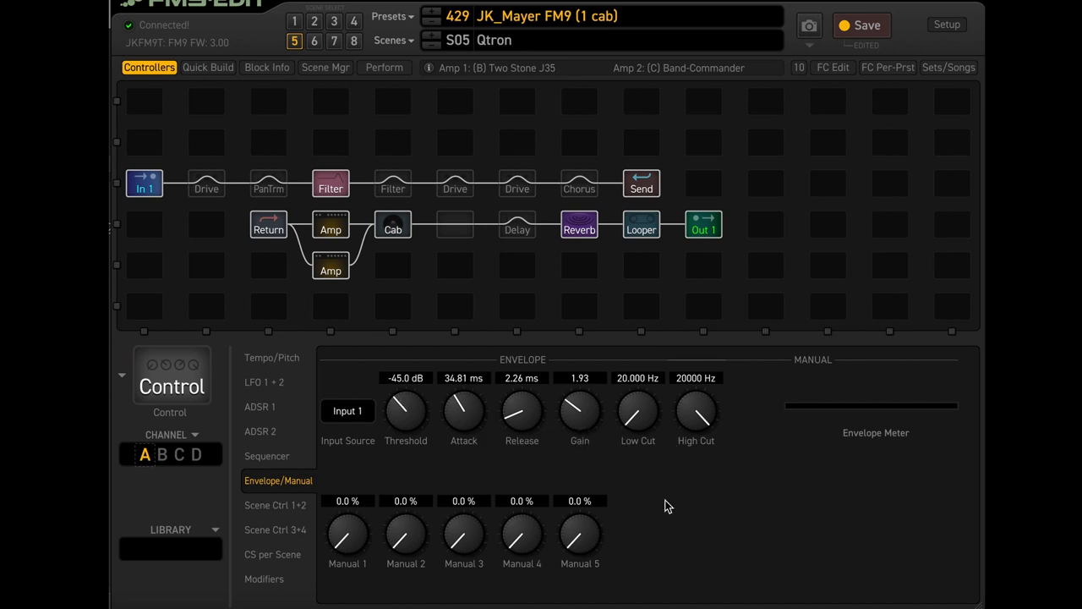
{"action": "mouse_move", "coordinate": [455, 410]}
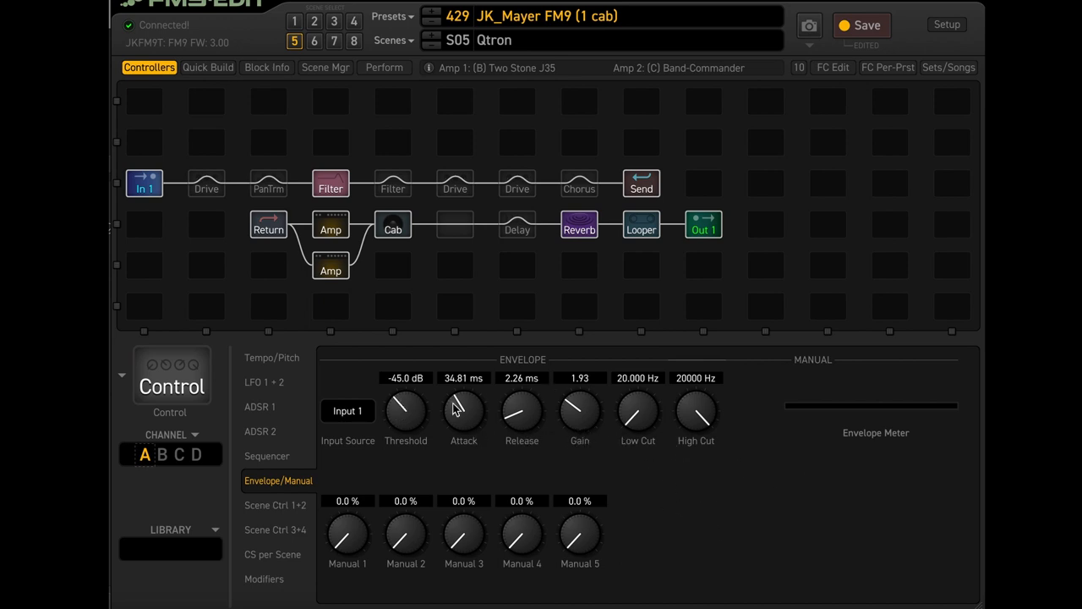
{"action": "mouse_move", "coordinate": [406, 422]}
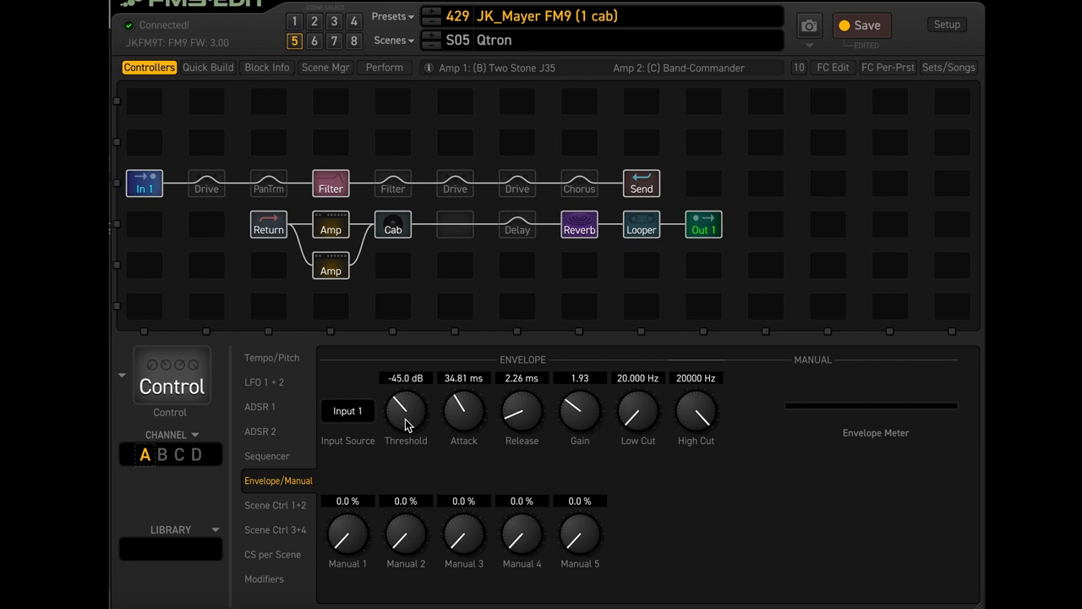
{"action": "mouse_move", "coordinate": [404, 418]}
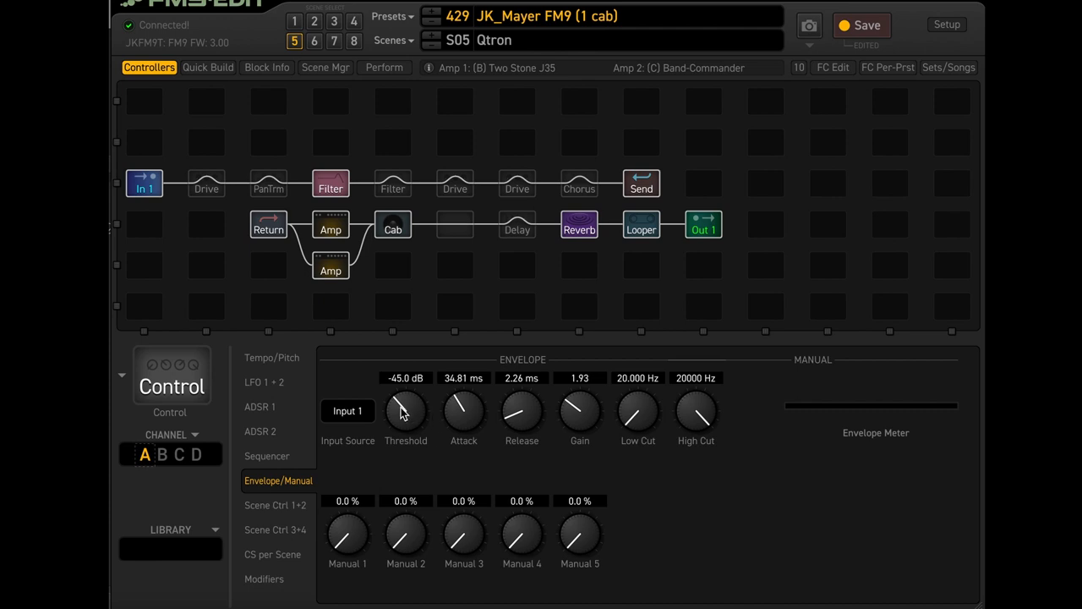
{"action": "mouse_move", "coordinate": [464, 429]}
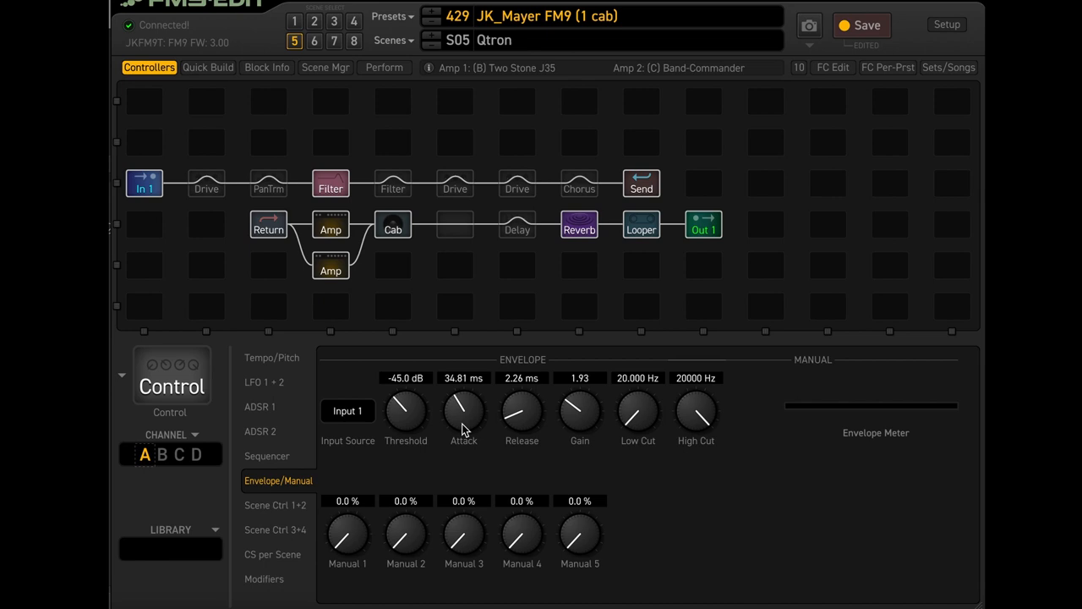
{"action": "mouse_move", "coordinate": [514, 420]}
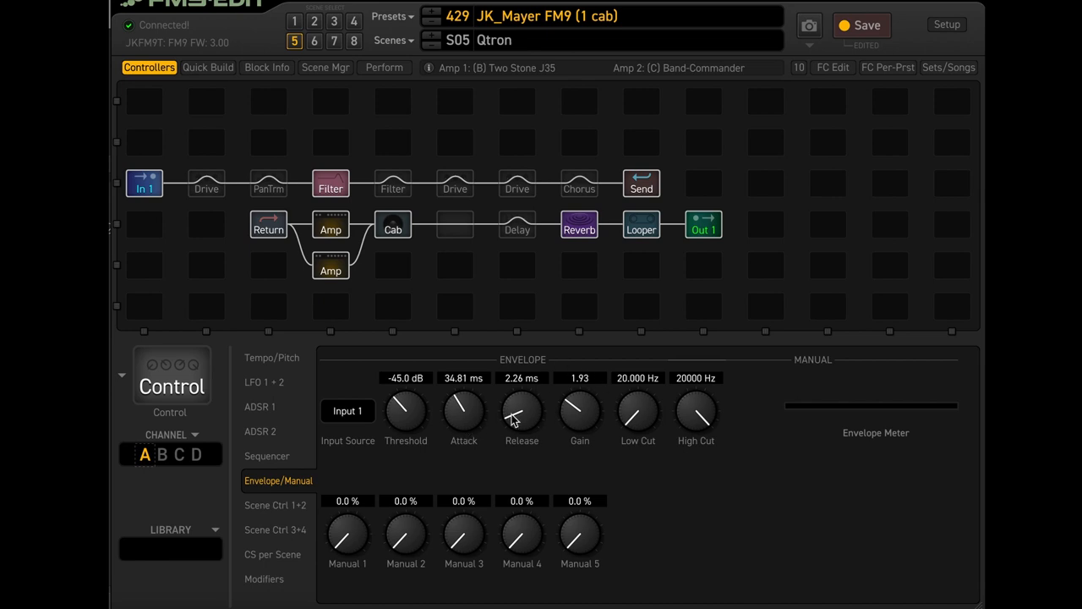
{"action": "mouse_move", "coordinate": [486, 420]}
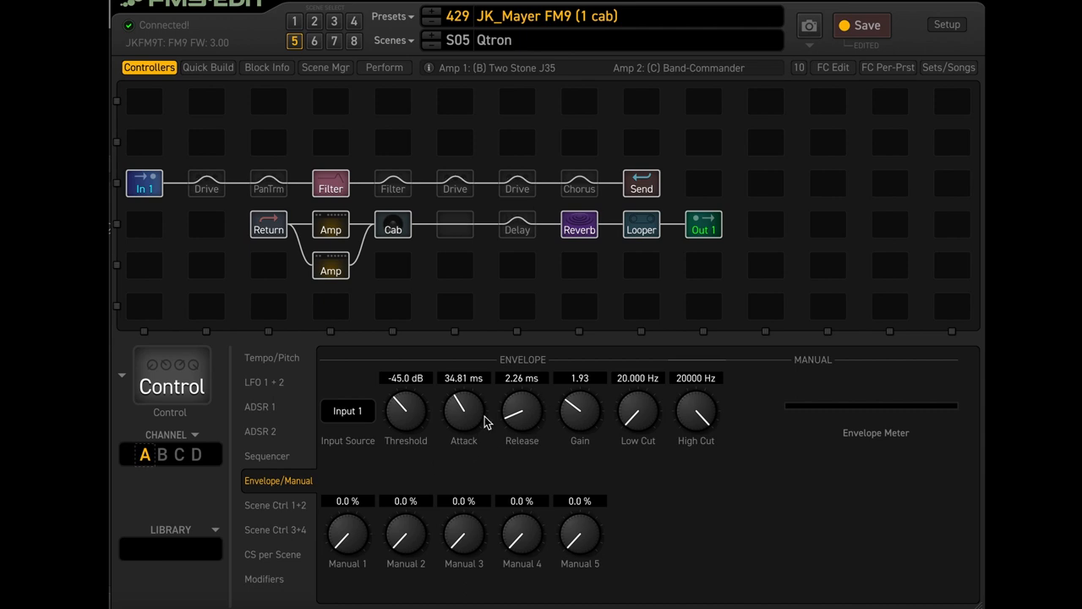
{"action": "mouse_move", "coordinate": [586, 467]}
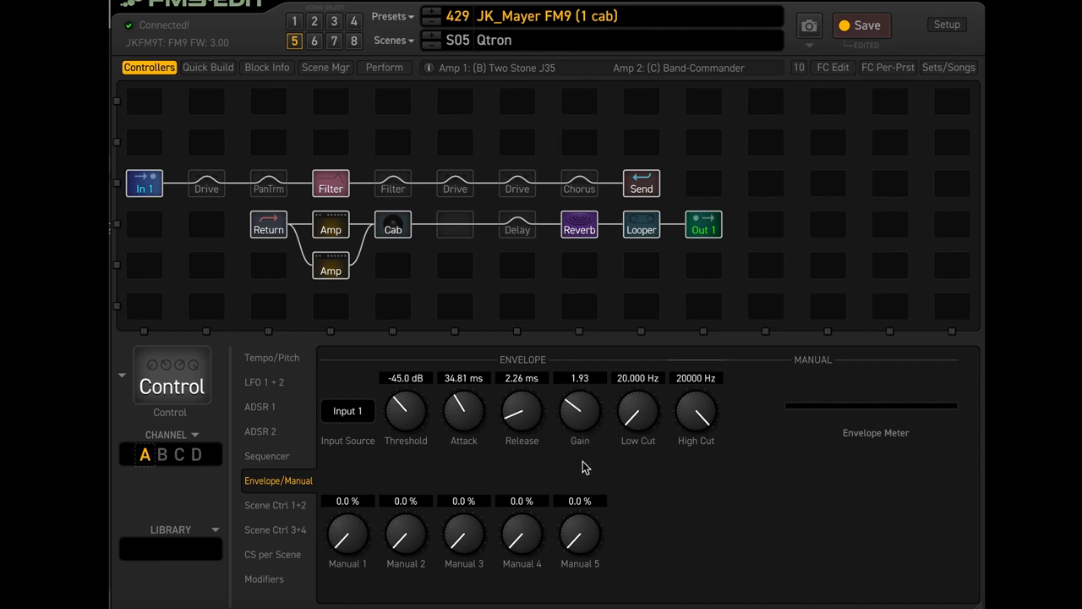
{"action": "mouse_move", "coordinate": [577, 429]}
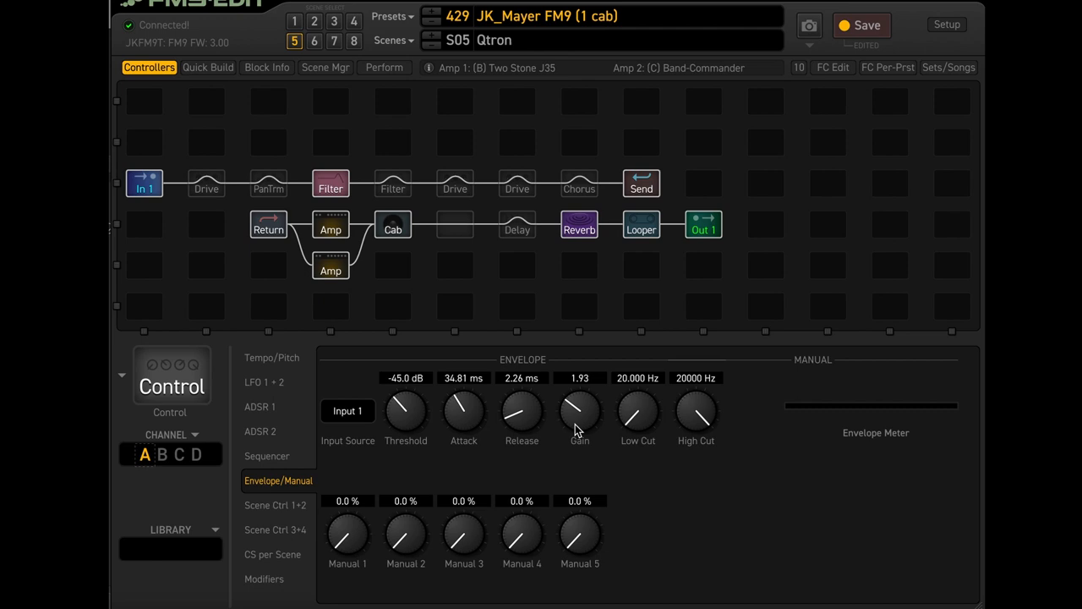
{"action": "mouse_move", "coordinate": [397, 402]}
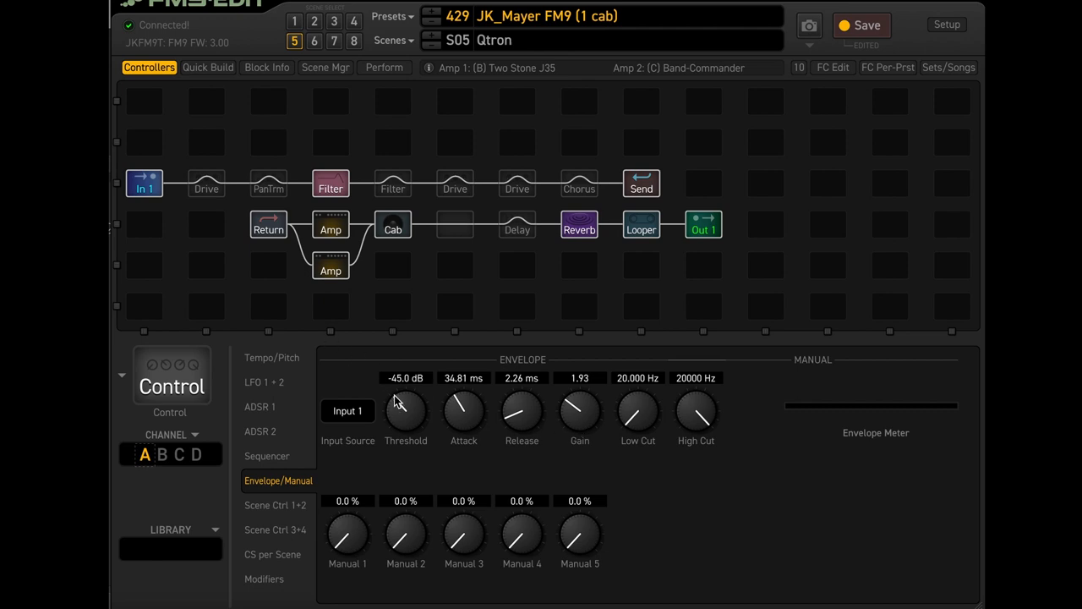
{"action": "left_click_drag", "start_coordinate": [404, 414], "coordinate": [414, 389]}
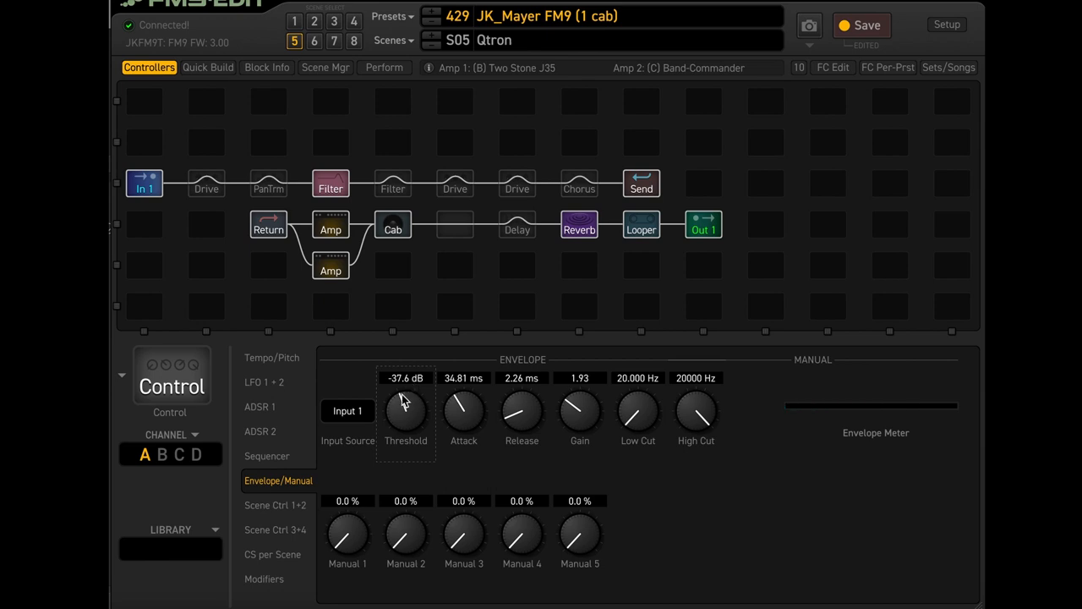
{"action": "left_click_drag", "start_coordinate": [405, 415], "coordinate": [431, 385]}
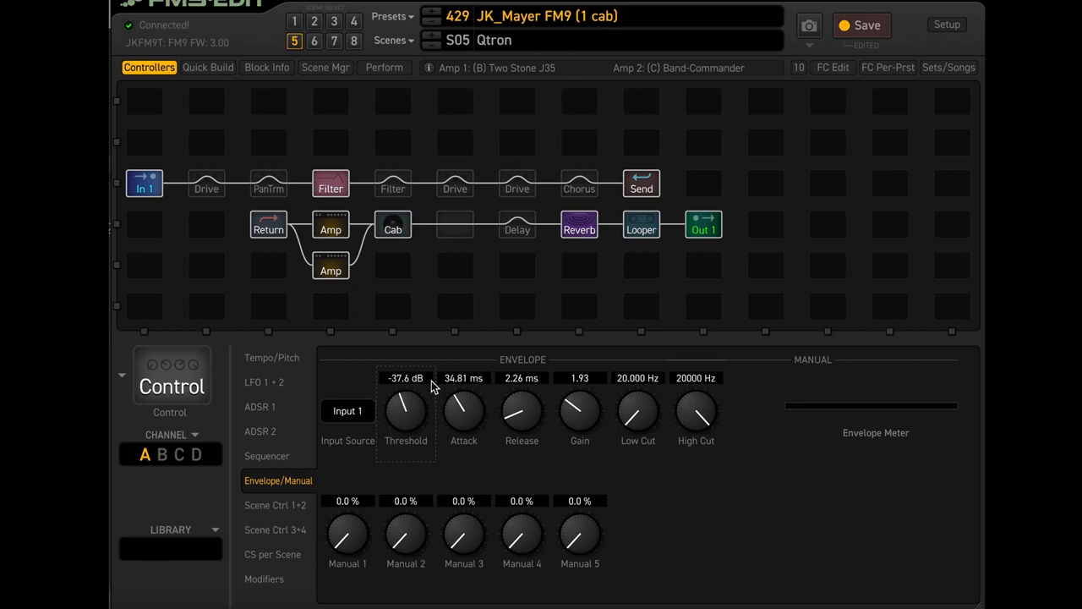
{"action": "left_click_drag", "start_coordinate": [405, 415], "coordinate": [405, 431]}
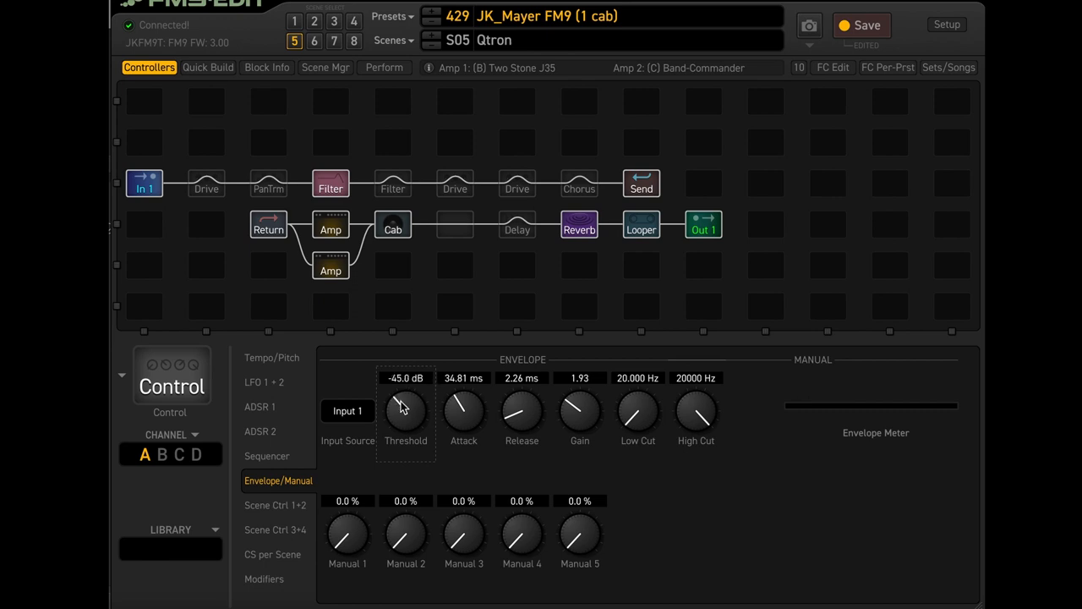
{"action": "left_click_drag", "start_coordinate": [405, 414], "coordinate": [405, 431]}
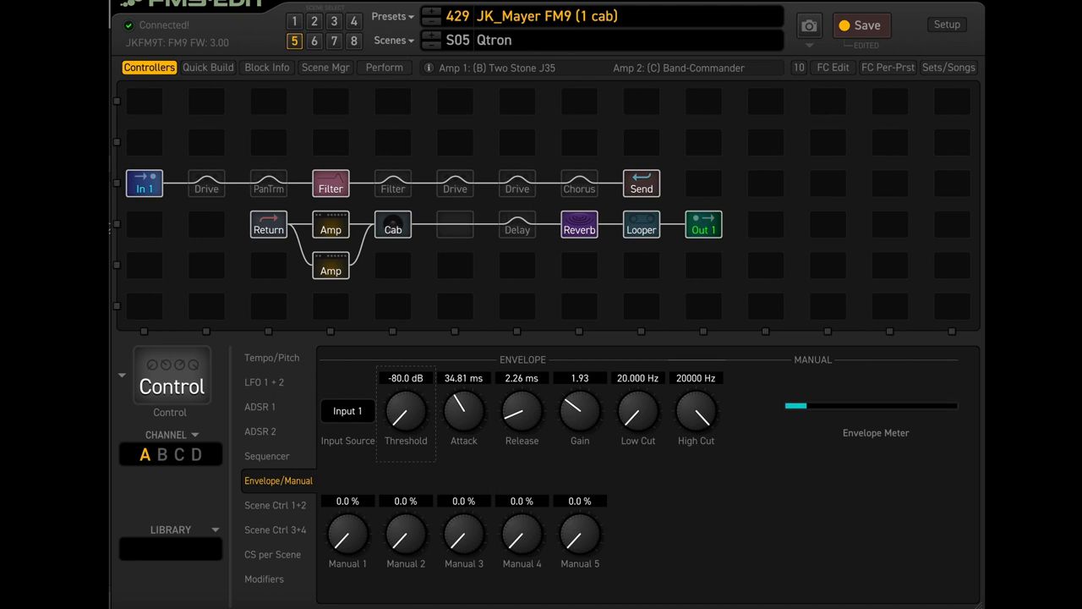
{"action": "left_click_drag", "start_coordinate": [405, 410], "coordinate": [405, 397]}
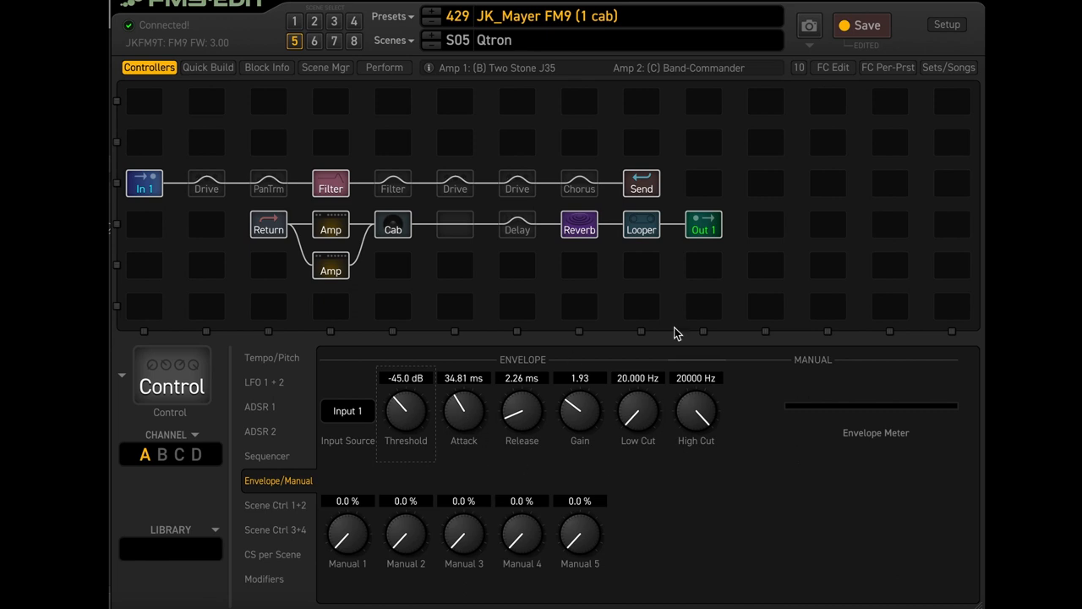
{"action": "mouse_move", "coordinate": [206, 184]}
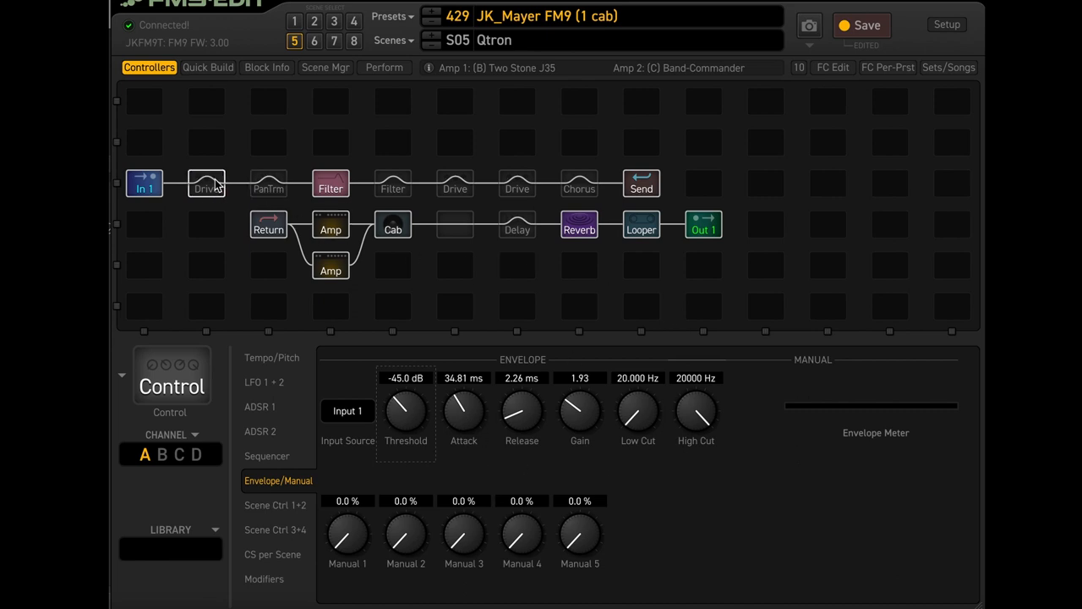
Open the FET Boost Drive block and switch it back on
{"action": "left_click", "coordinate": [207, 183]}
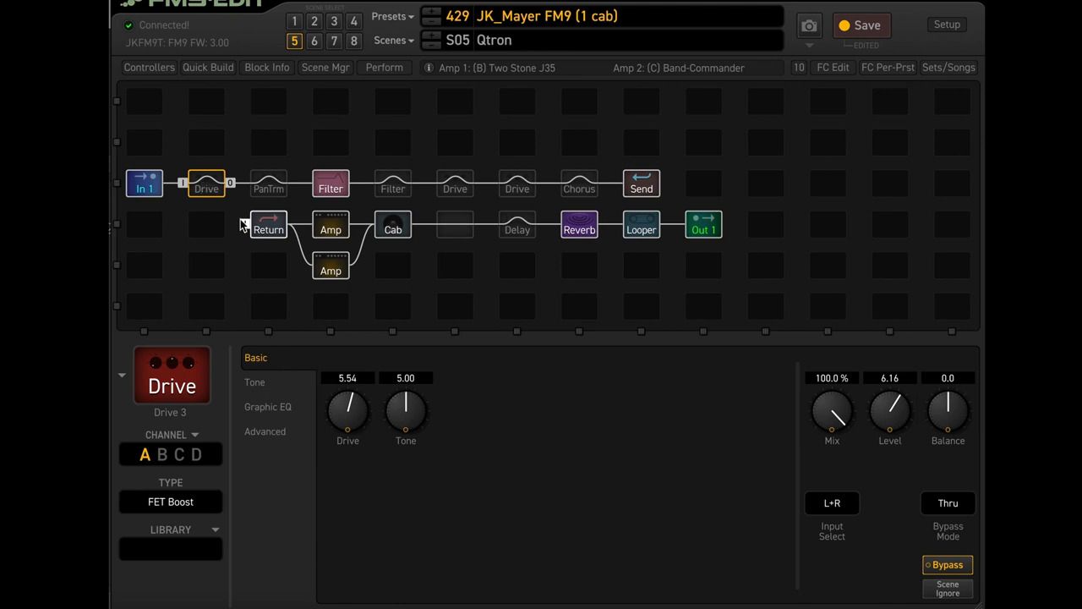
{"action": "mouse_move", "coordinate": [196, 179]}
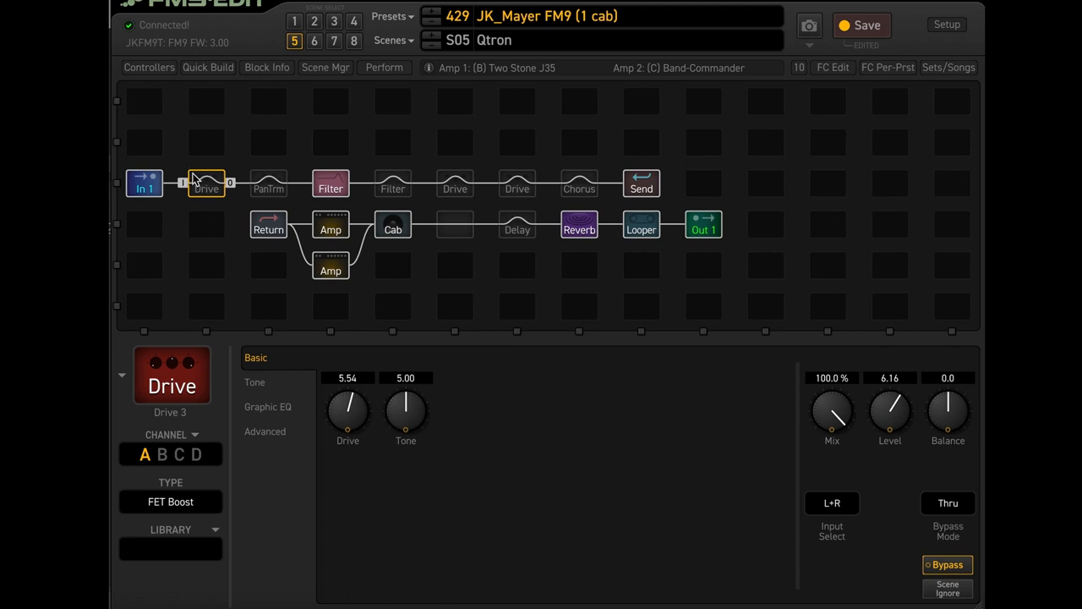
{"action": "left_click", "coordinate": [206, 184]}
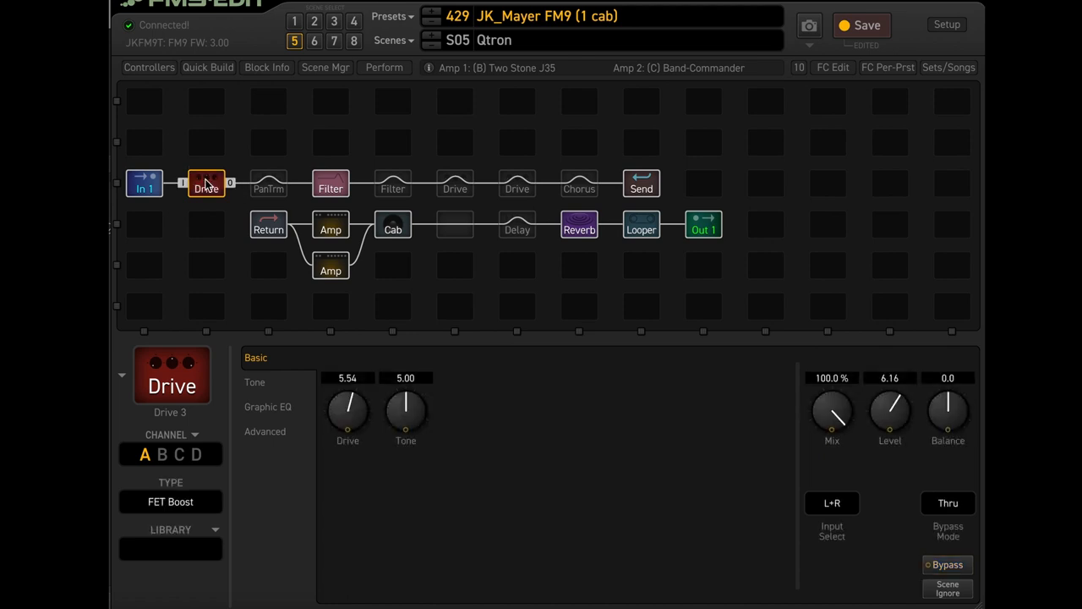